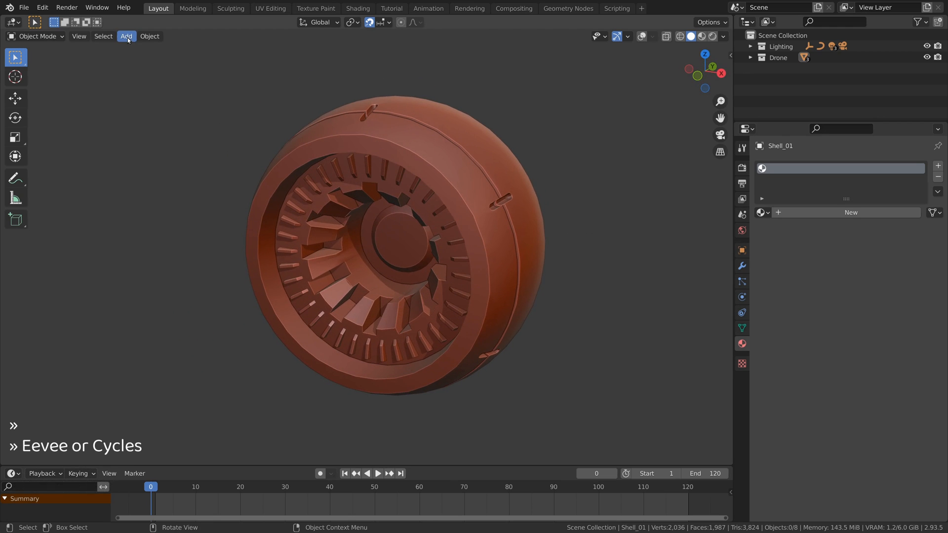
Add a mesh plane to the scene as the transition slicer for the drone shell
{"action": "left_click", "coordinate": [127, 36]}
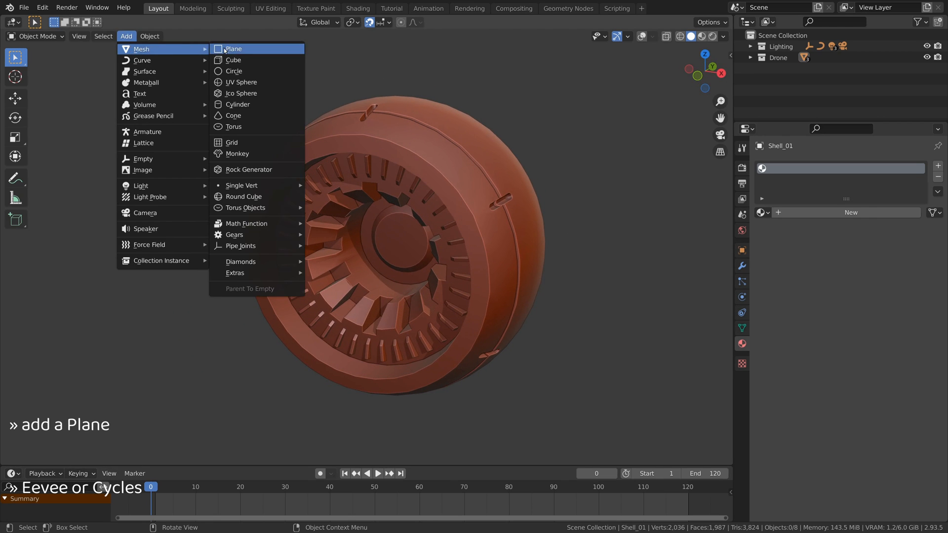
{"action": "left_click", "coordinate": [233, 48]}
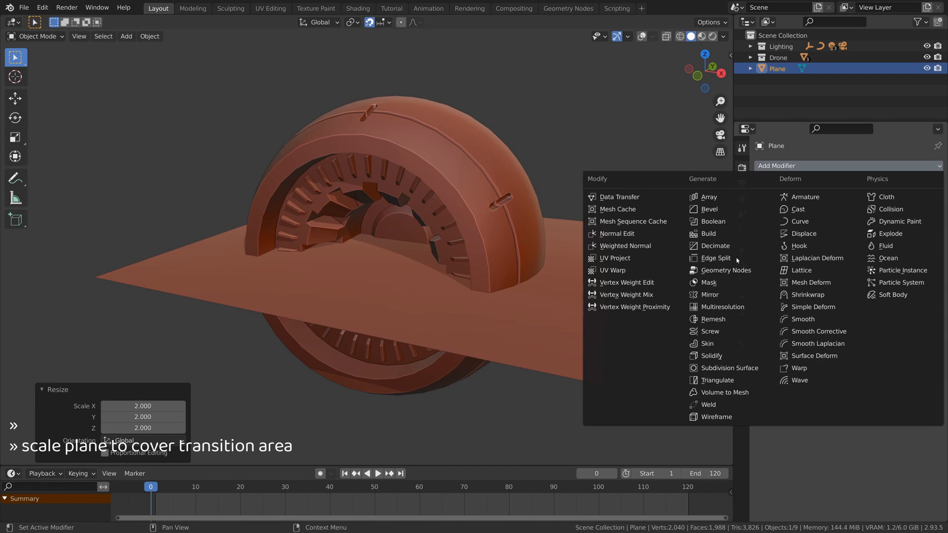
Stack Solidify, Boolean Intersect with Shell_01 (Exact) and a second 0.05 m Solidify on the plane
{"action": "left_click", "coordinate": [710, 356]}
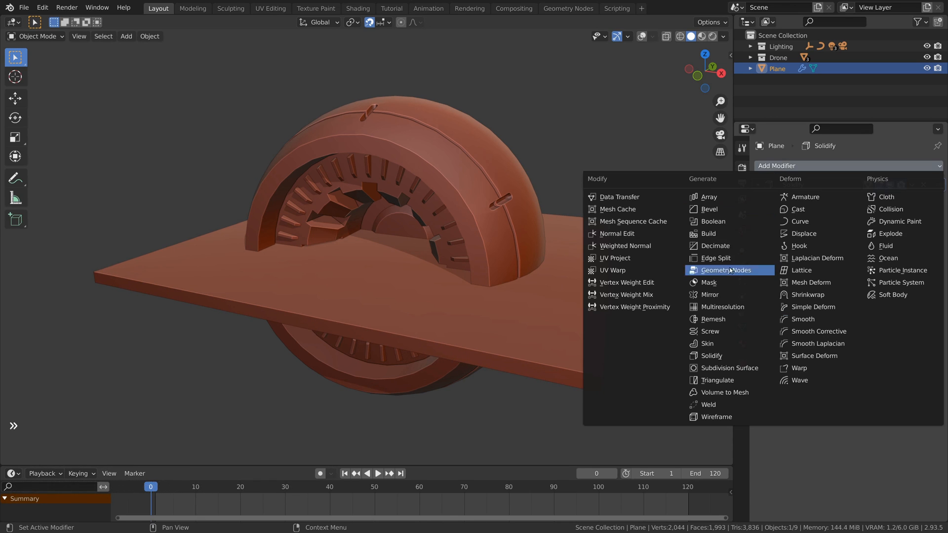
{"action": "left_click", "coordinate": [713, 221]}
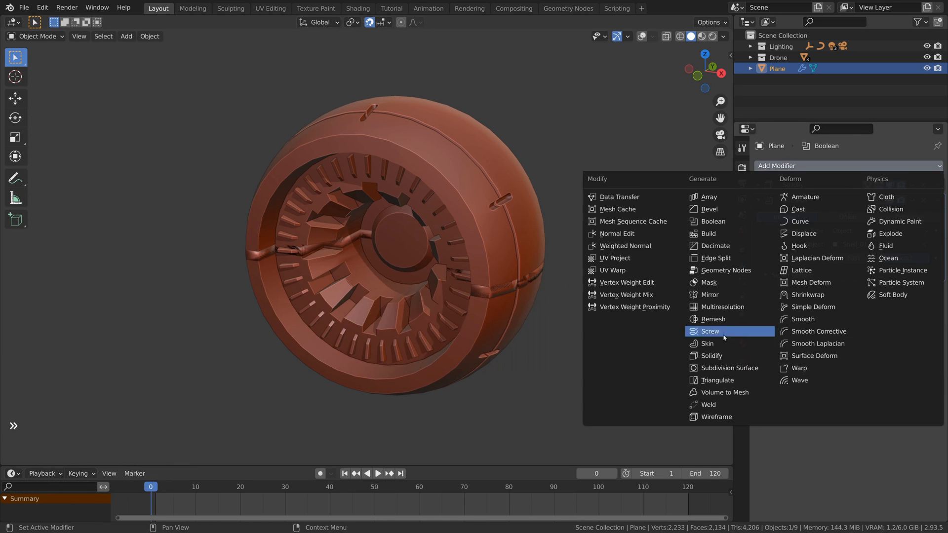
{"action": "left_click", "coordinate": [711, 356]}
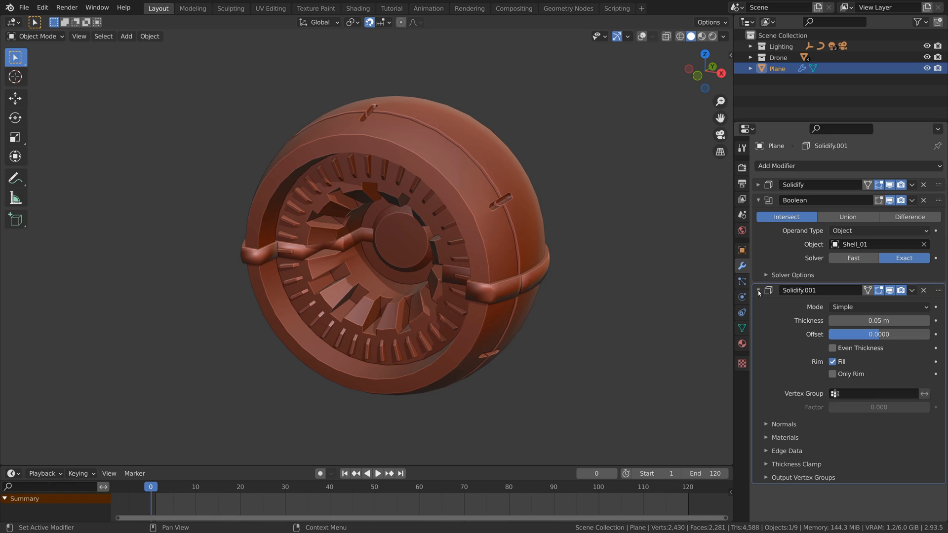
{"action": "left_click", "coordinate": [377, 472]}
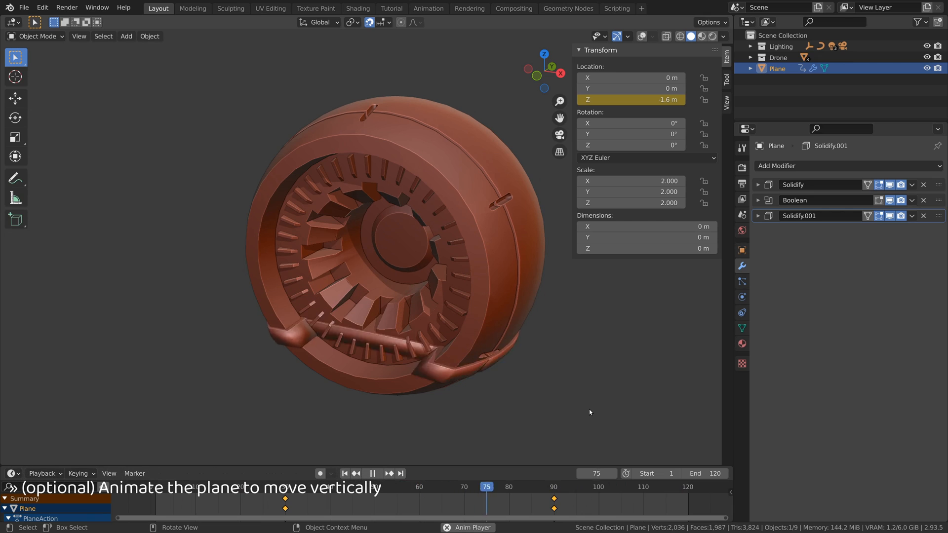
Keyframe the plane's Z location at frames 30 and 90 and play the sweep
{"action": "left_click", "coordinate": [631, 486]}
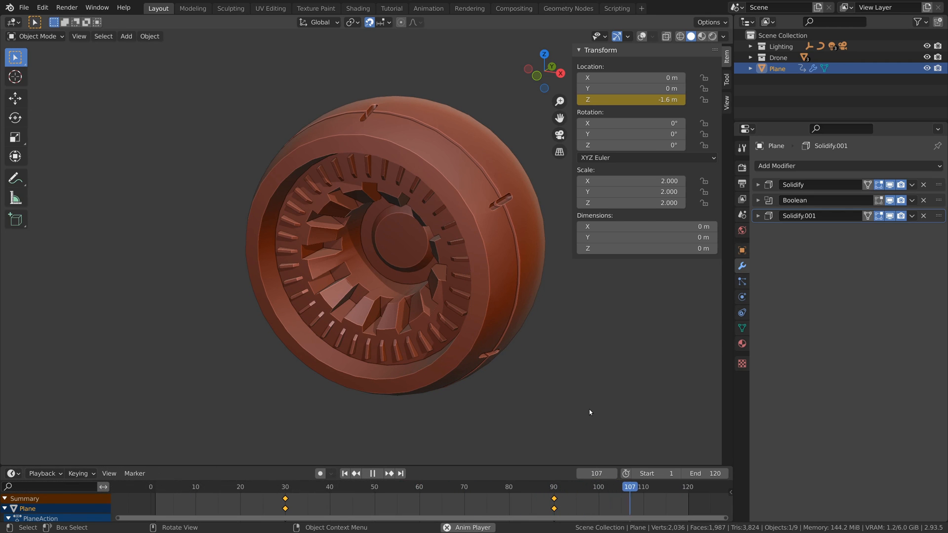
{"action": "left_click", "coordinate": [205, 487]}
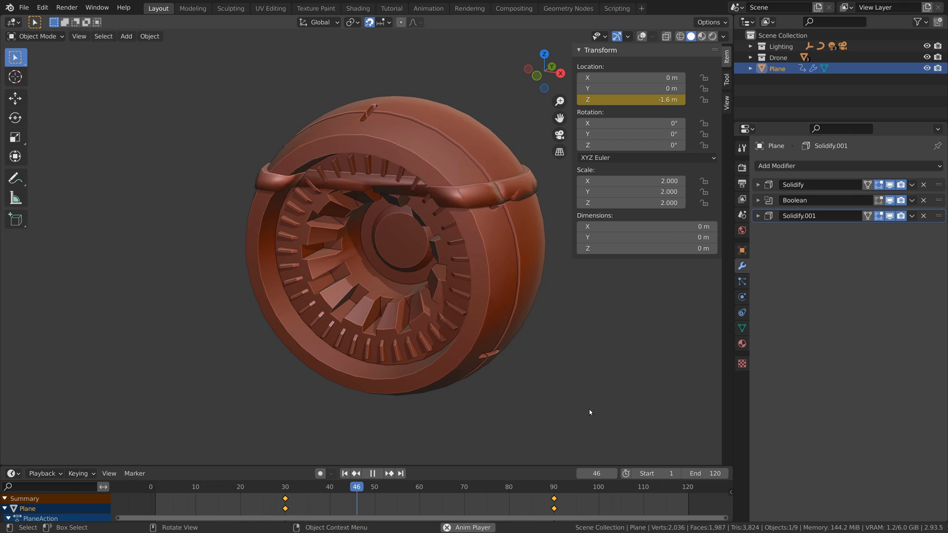
{"action": "left_click", "coordinate": [358, 8]}
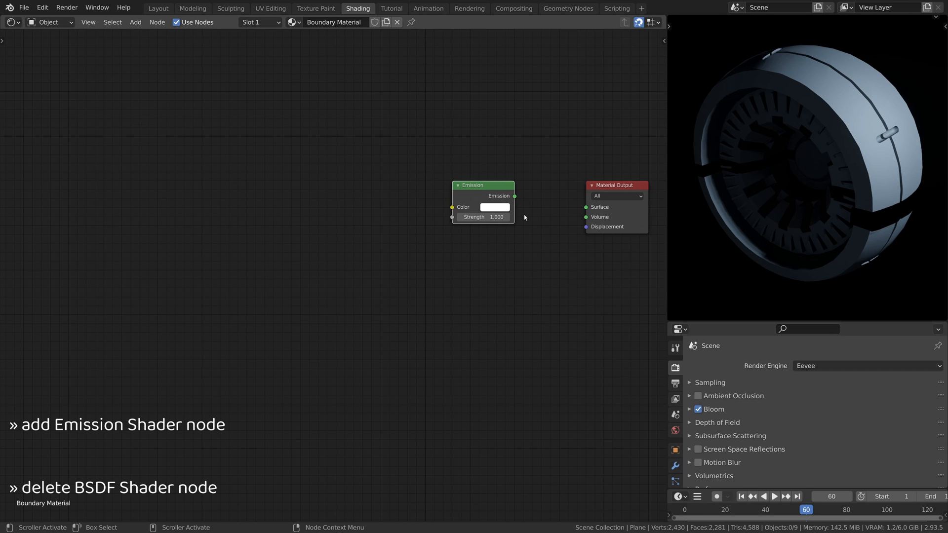
Wire the blue strength-4 Emission into Material Output and scrub the timeline to check the glow
{"action": "left_click", "coordinate": [494, 207]}
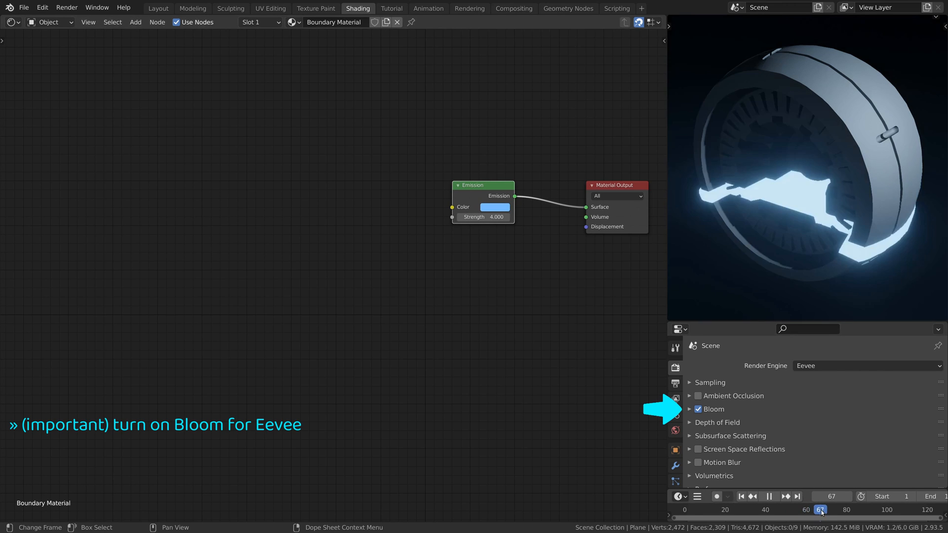
{"action": "left_click", "coordinate": [790, 509]}
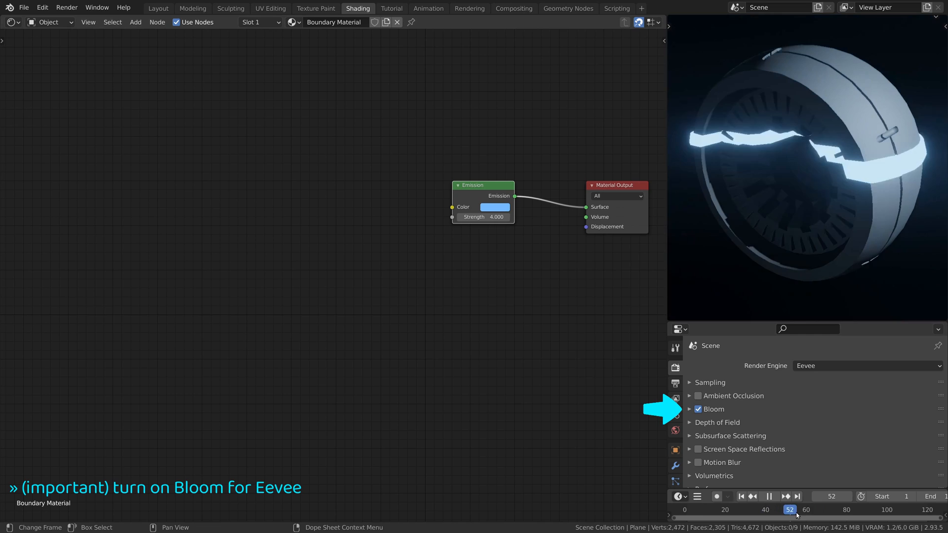
{"action": "left_click", "coordinate": [769, 509]}
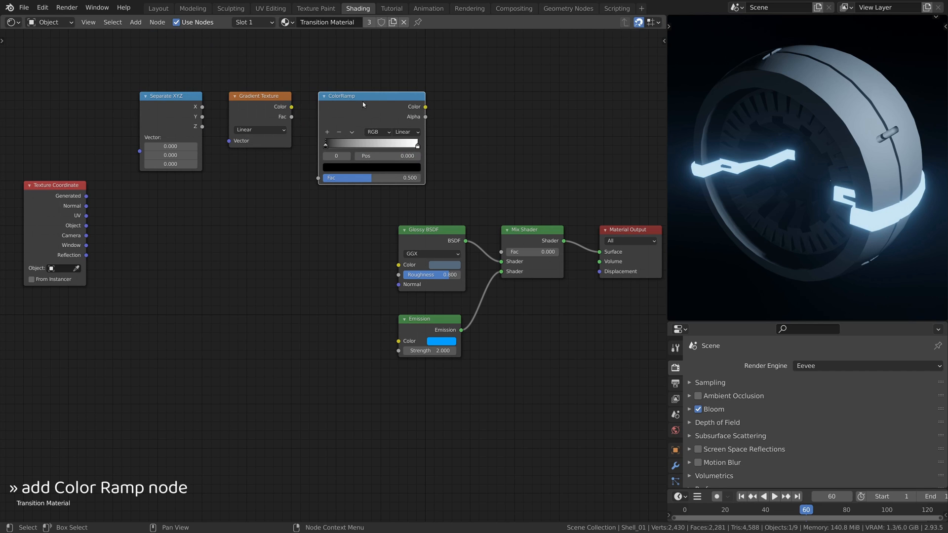
{"action": "mouse_move", "coordinate": [88, 227]}
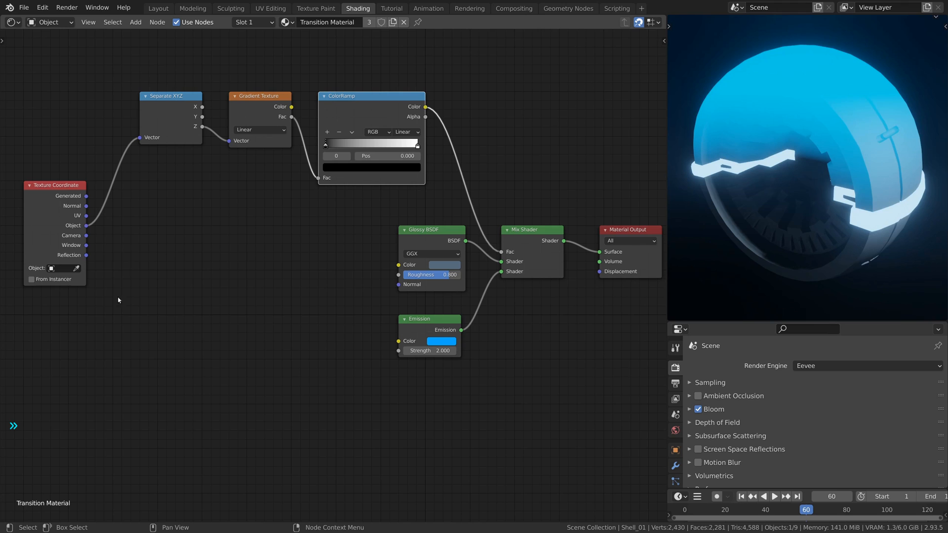
Set the Texture Coordinate object to Plane and scrub to verify the gradient follows the band
{"action": "left_click", "coordinate": [52, 267]}
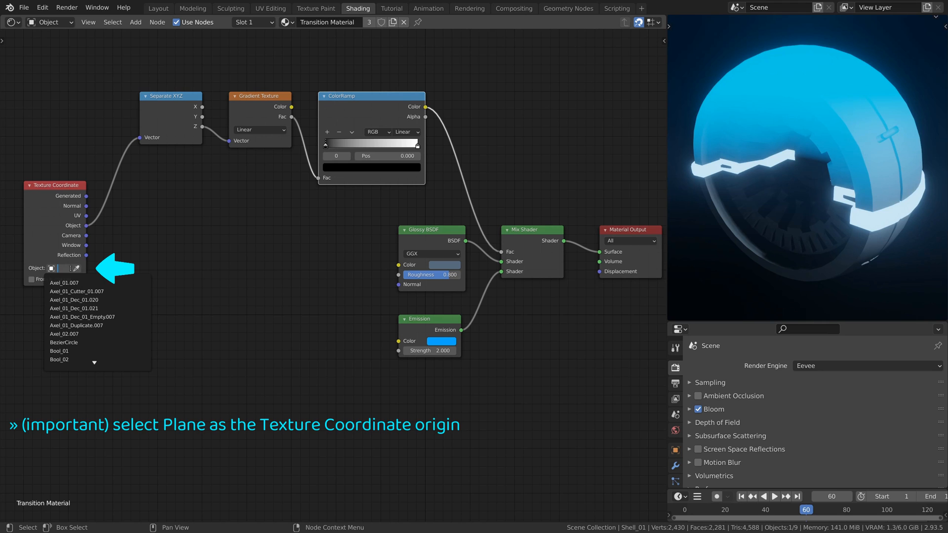
{"action": "type", "text": "pl"}
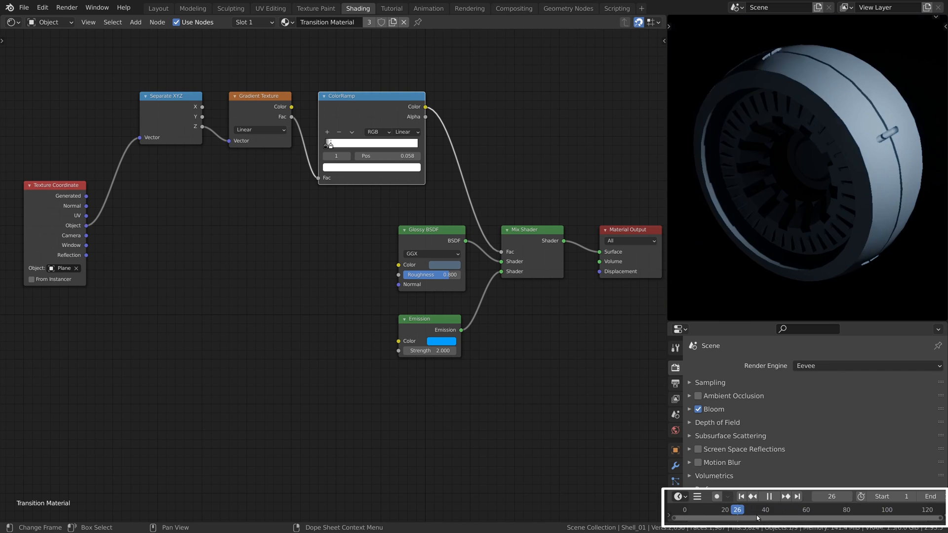
{"action": "left_click", "coordinate": [805, 510]}
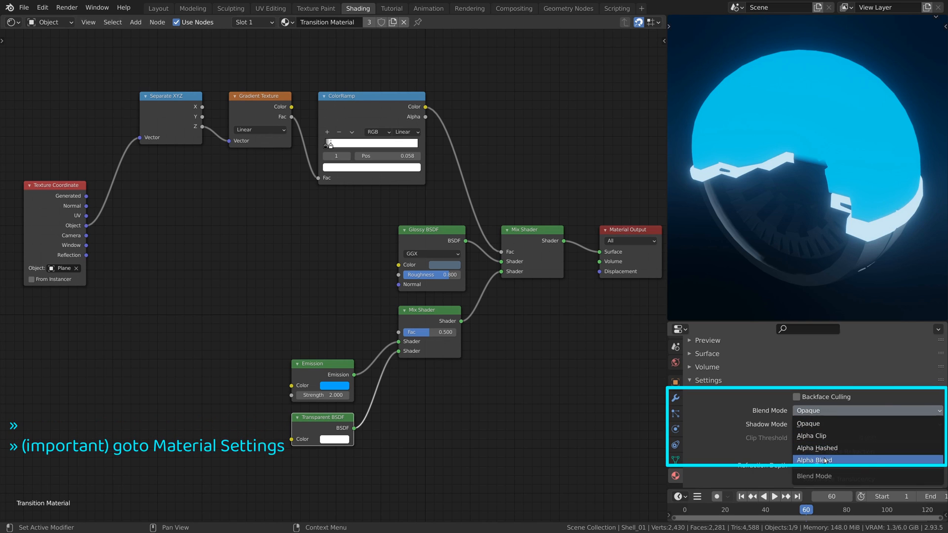
Switch Blend Mode to Alpha Blend, hide backfaces and tune the Emission-Transparent mix factor
{"action": "left_click", "coordinate": [814, 460]}
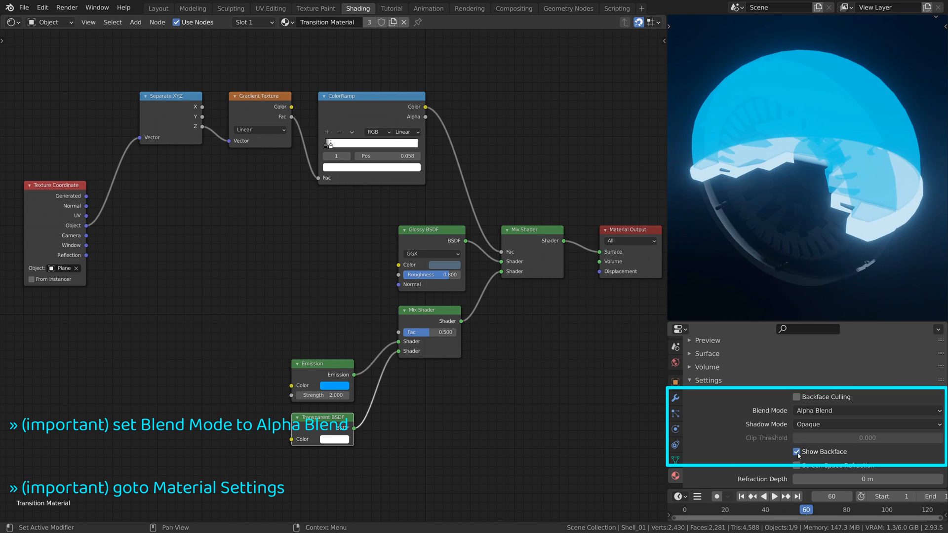
{"action": "left_click", "coordinate": [796, 451]}
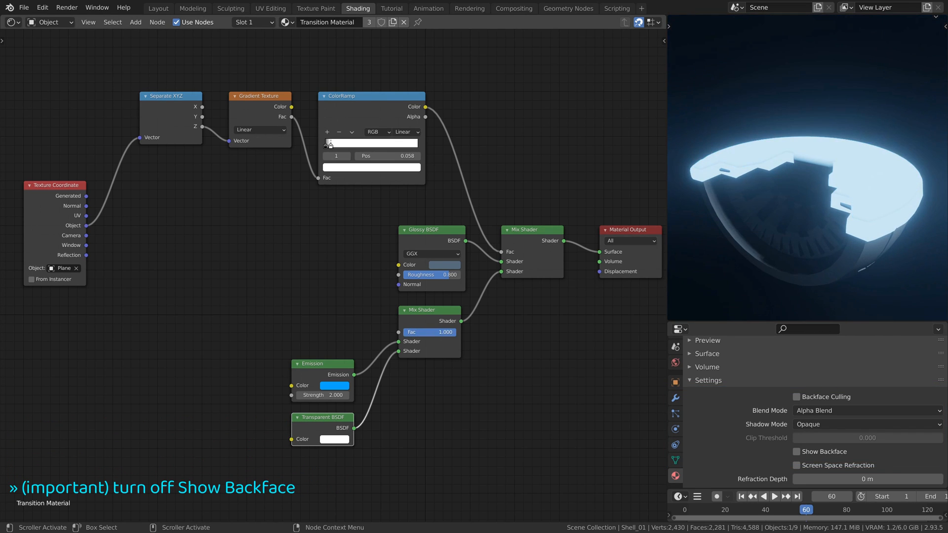
{"action": "left_click", "coordinate": [430, 332]}
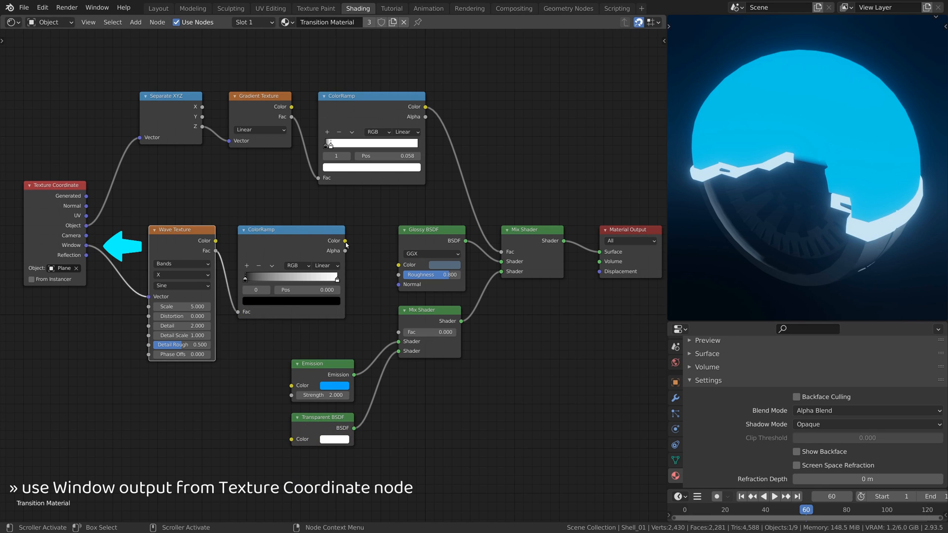
Feed Window coordinates into the Wave Texture scanlines and step through the animation to review
{"action": "left_click", "coordinate": [180, 276]}
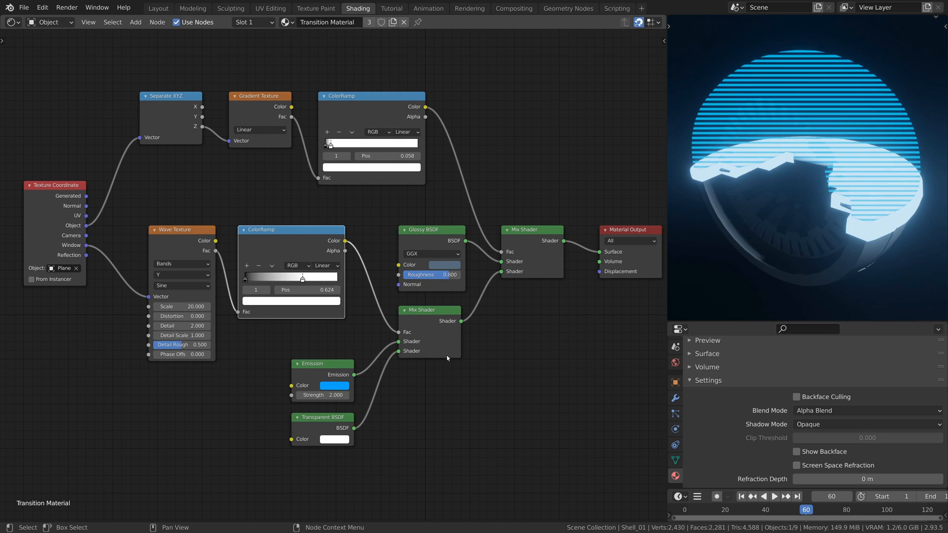
{"action": "left_click", "coordinate": [775, 497]}
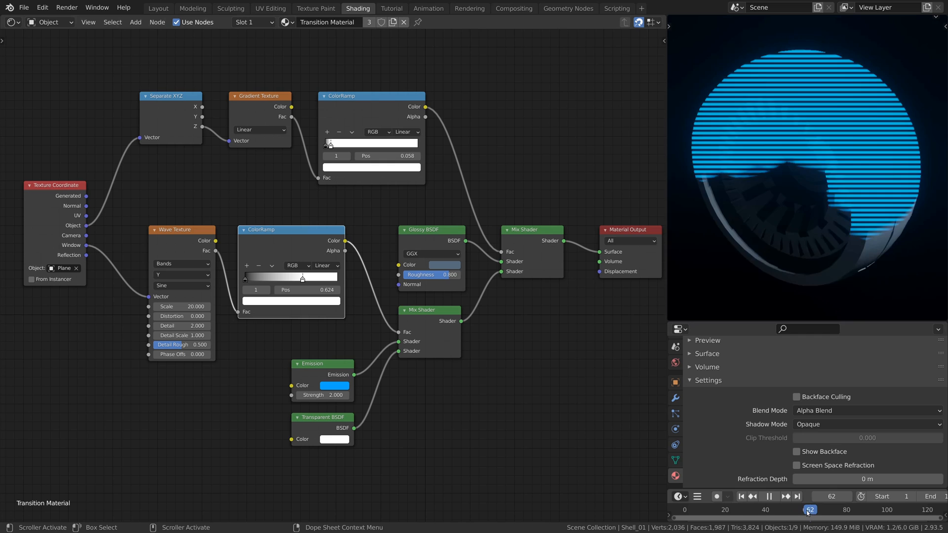
{"action": "left_click", "coordinate": [751, 510]}
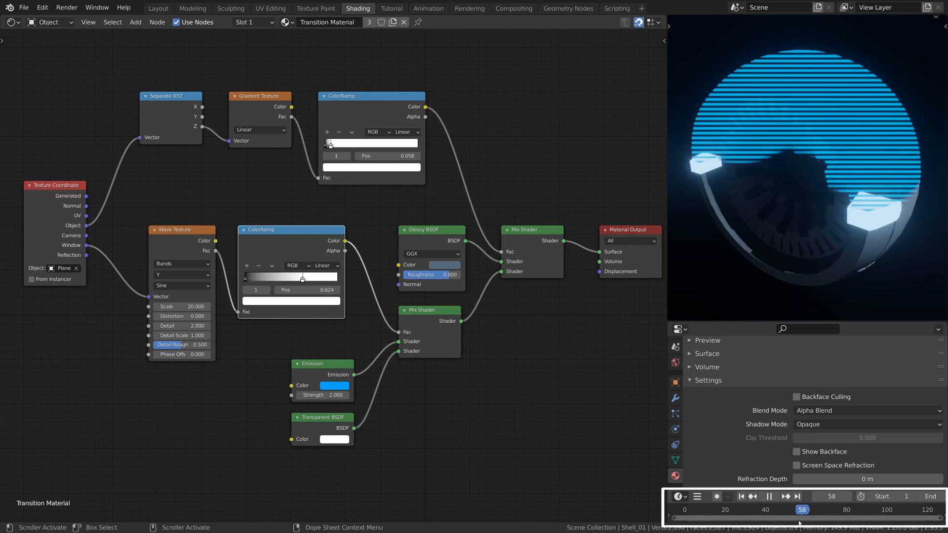
{"action": "left_click", "coordinate": [738, 509]}
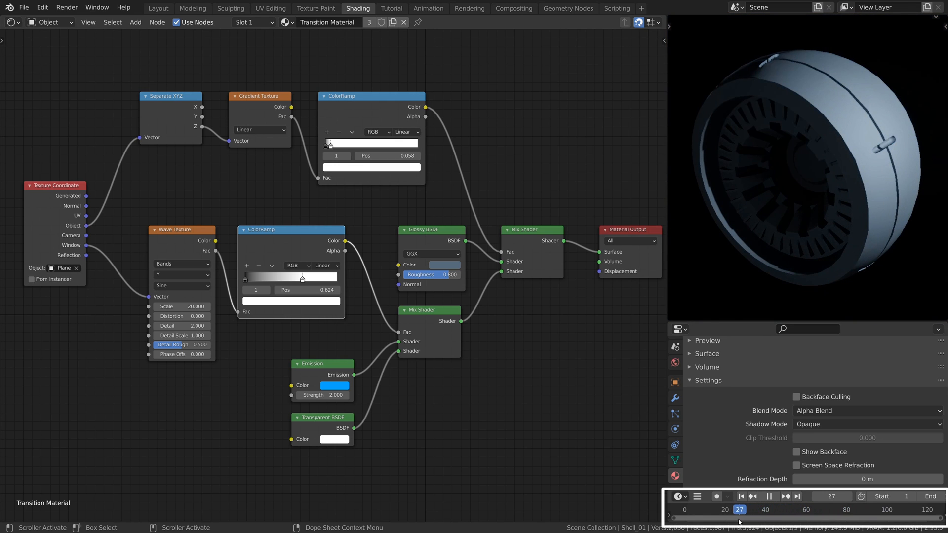